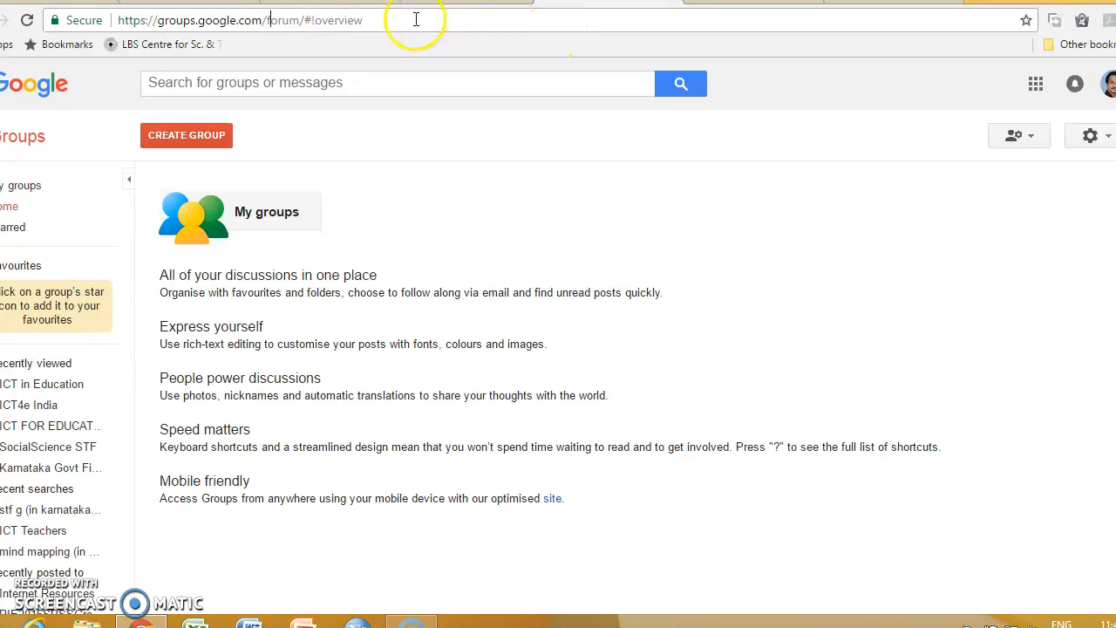
mouse_move(249, 118)
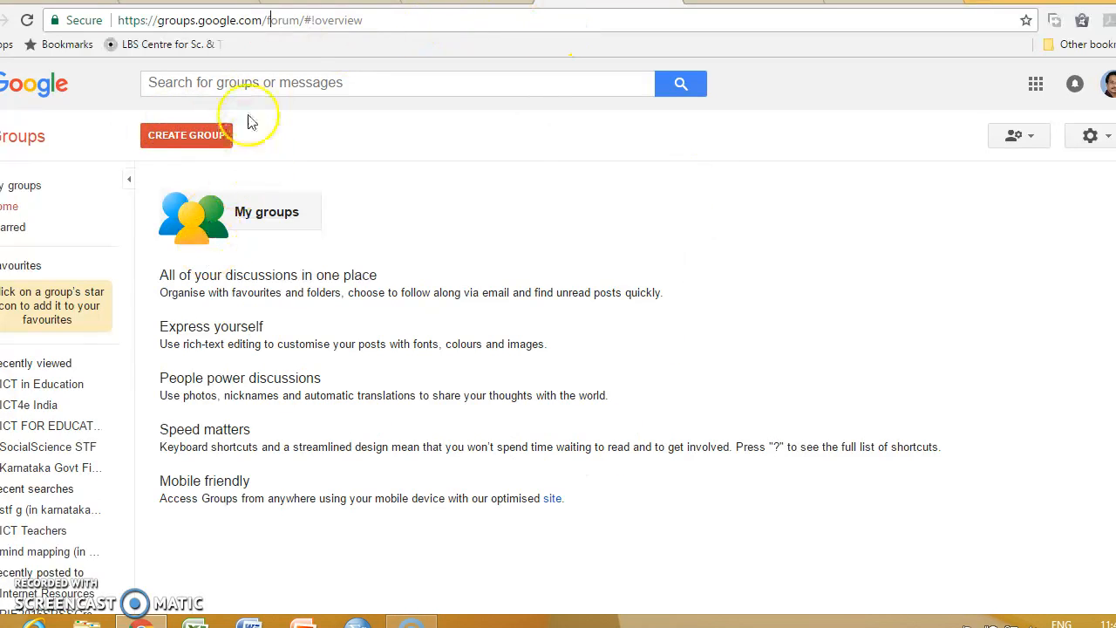
Search Google Groups for 'ICT for education'
click(397, 83)
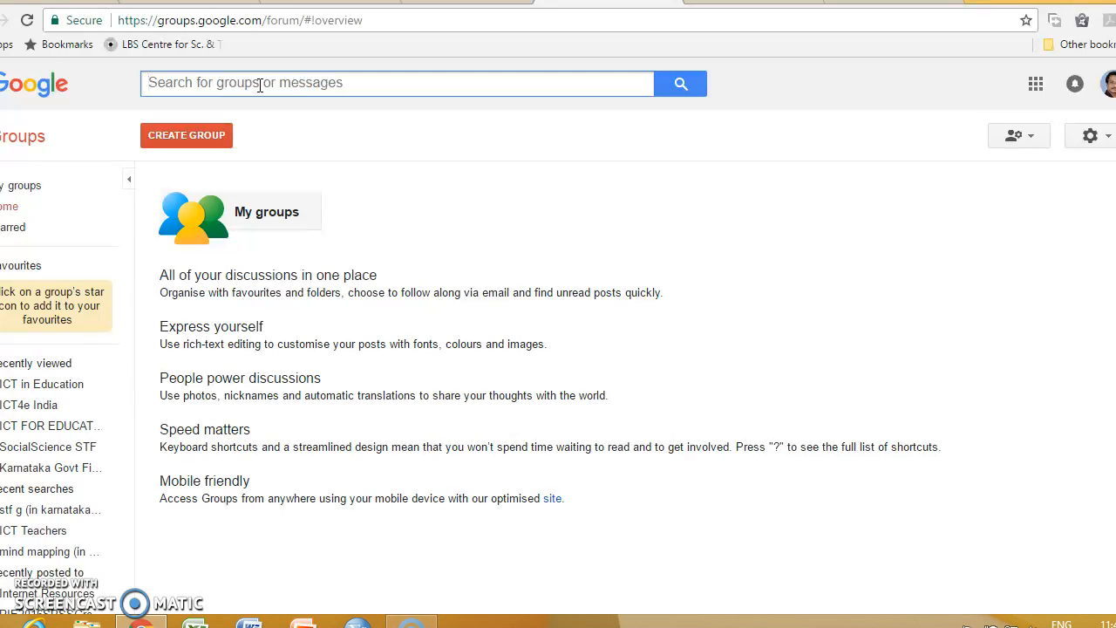
text(I)
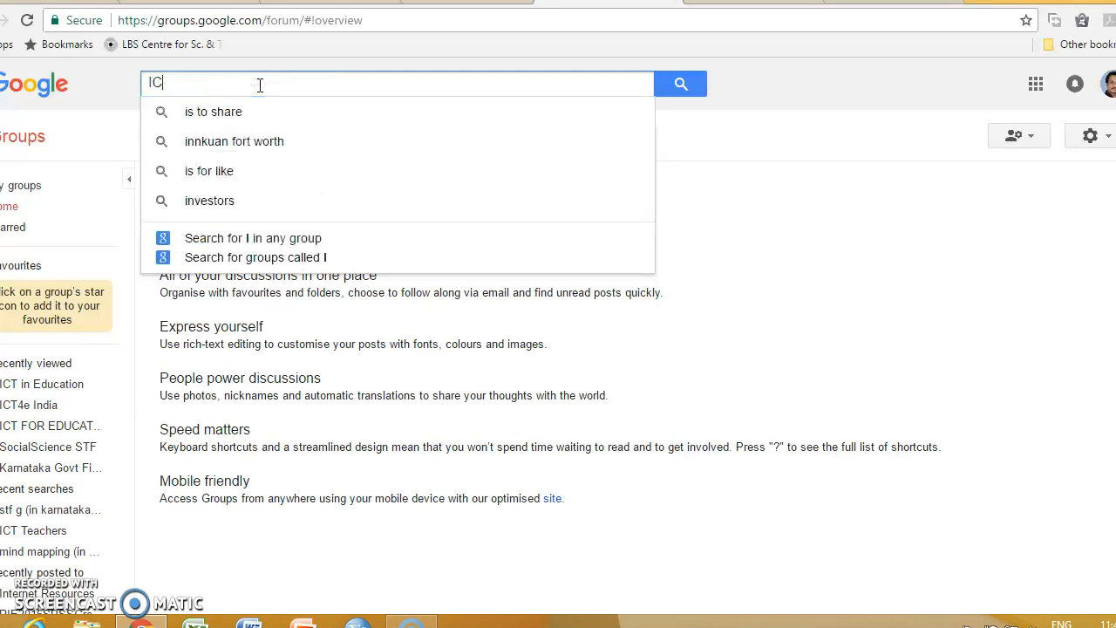
text(CT for Educ)
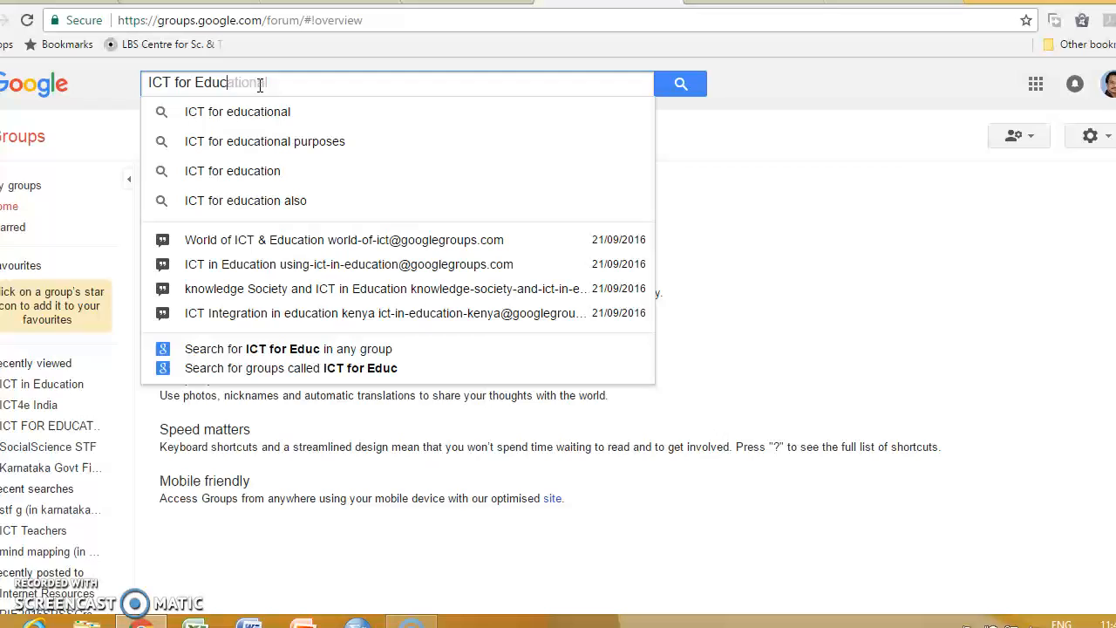
text(ation)
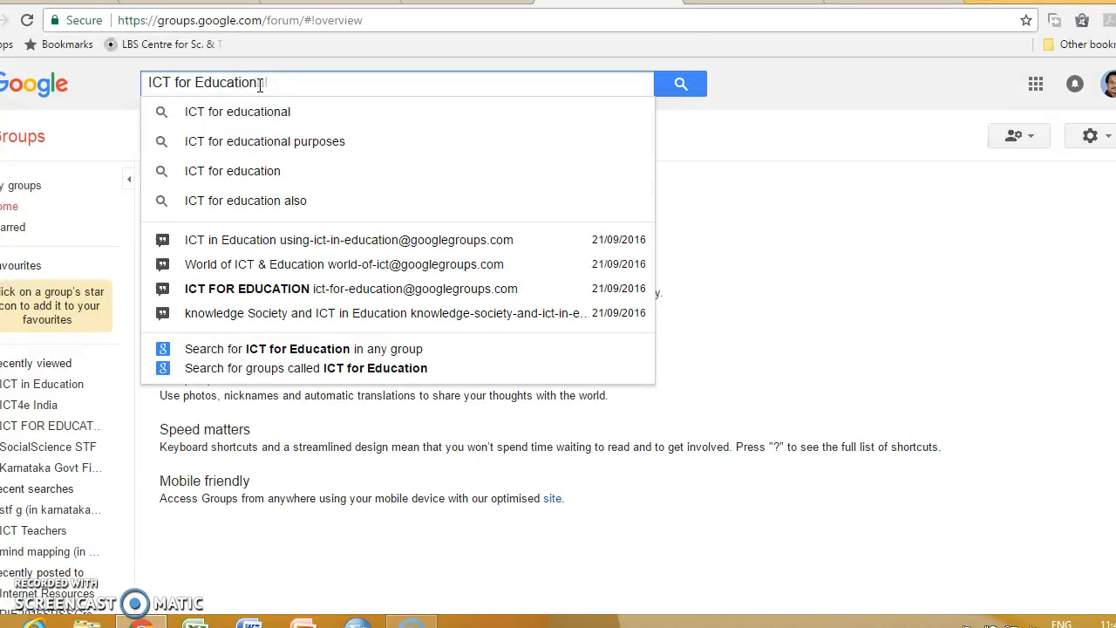
mouse_move(253, 111)
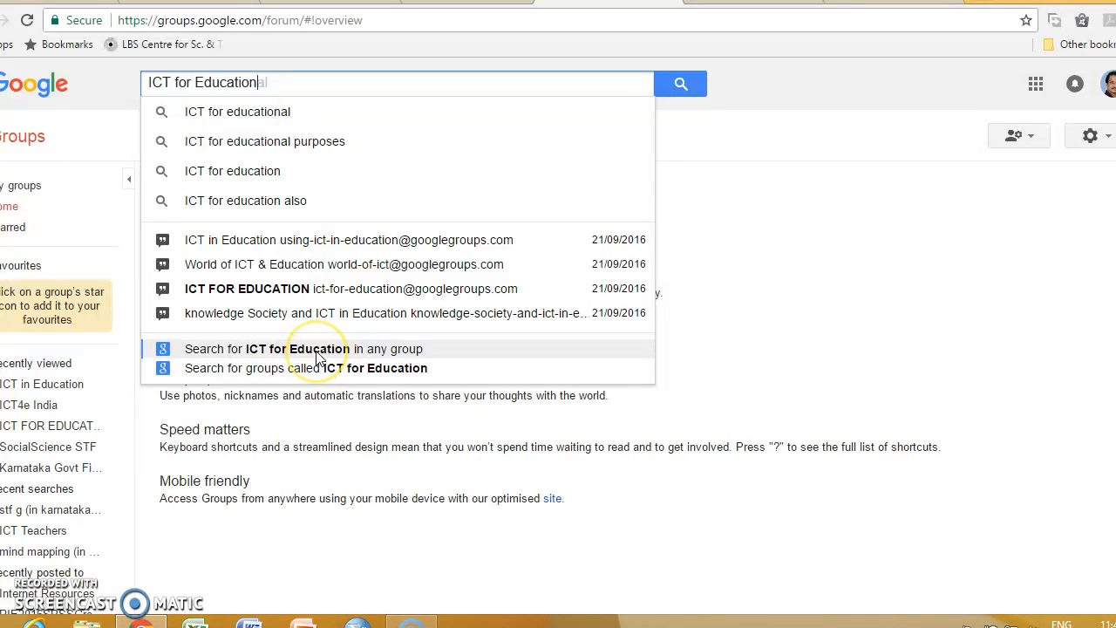
mouse_move(257, 111)
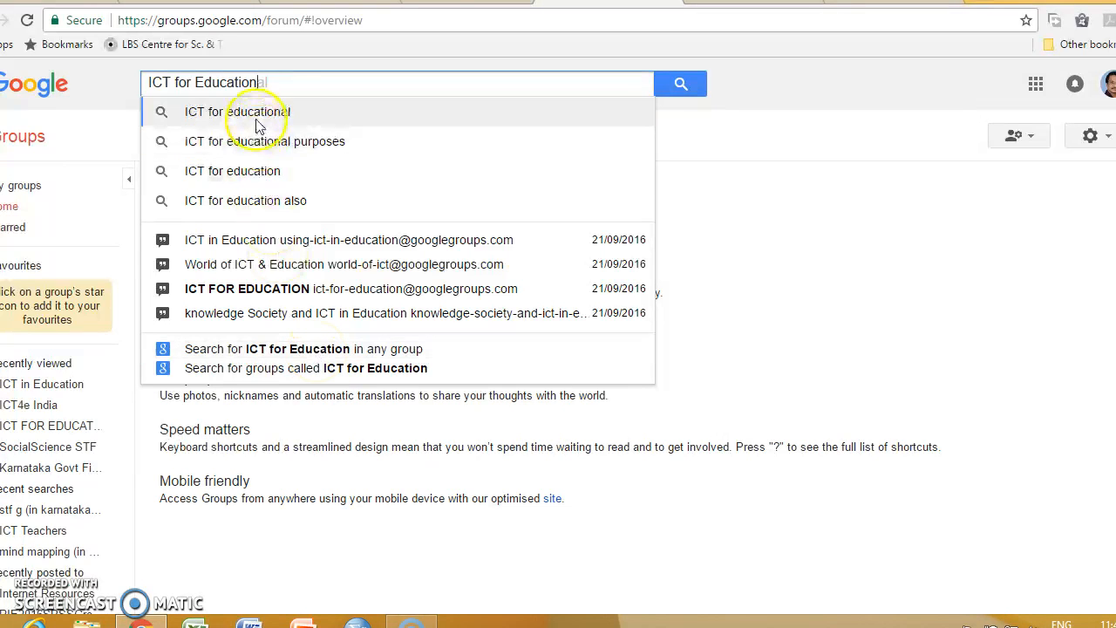
click(237, 112)
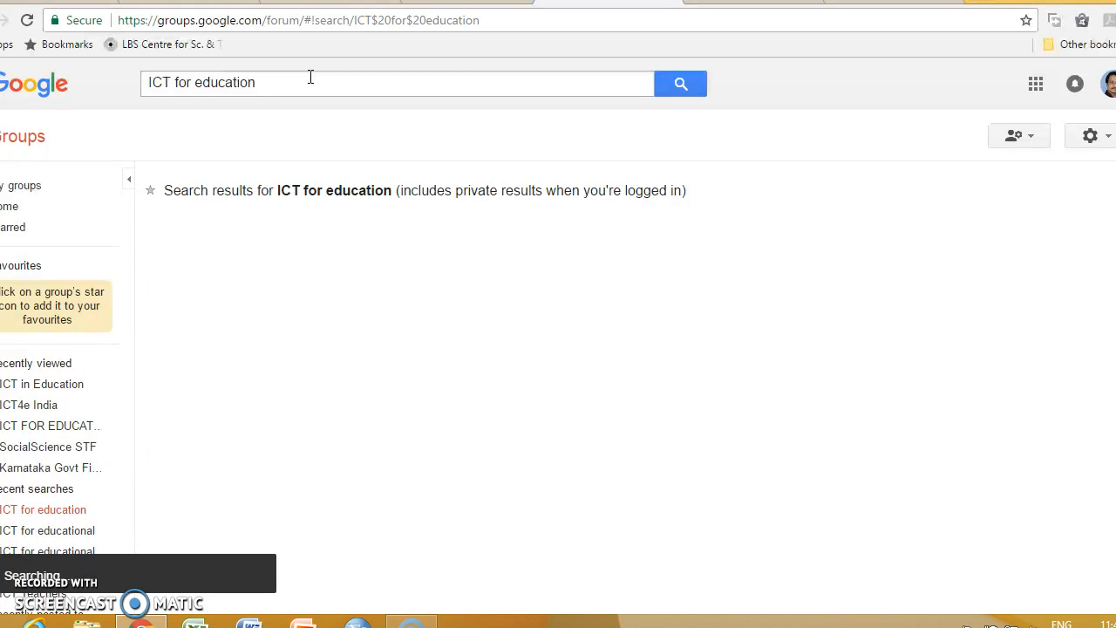
click(680, 82)
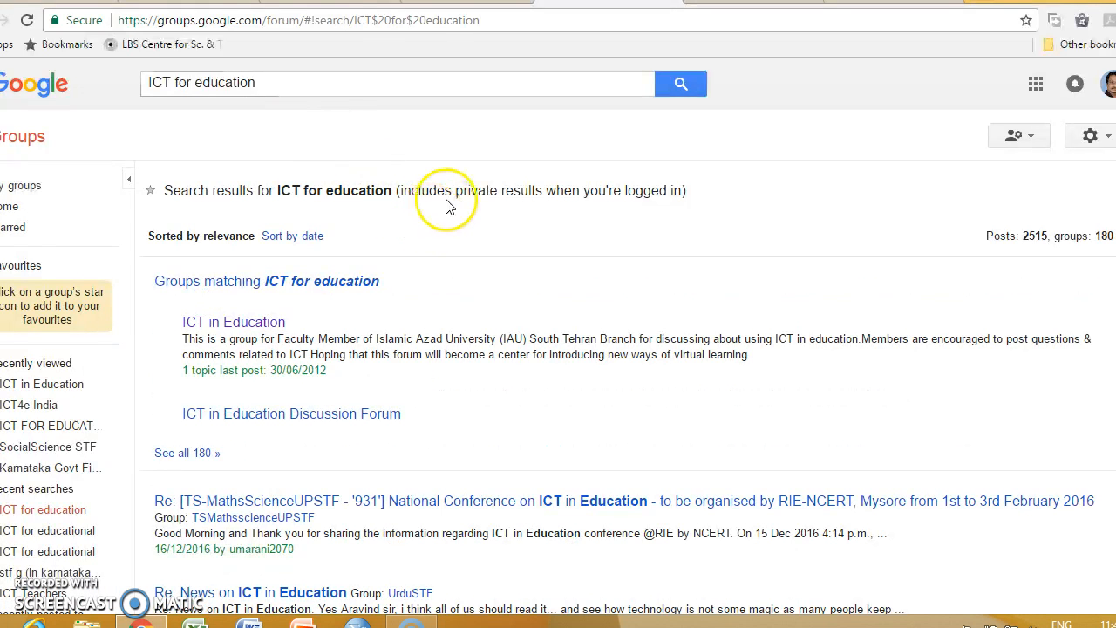
scroll(down, 3)
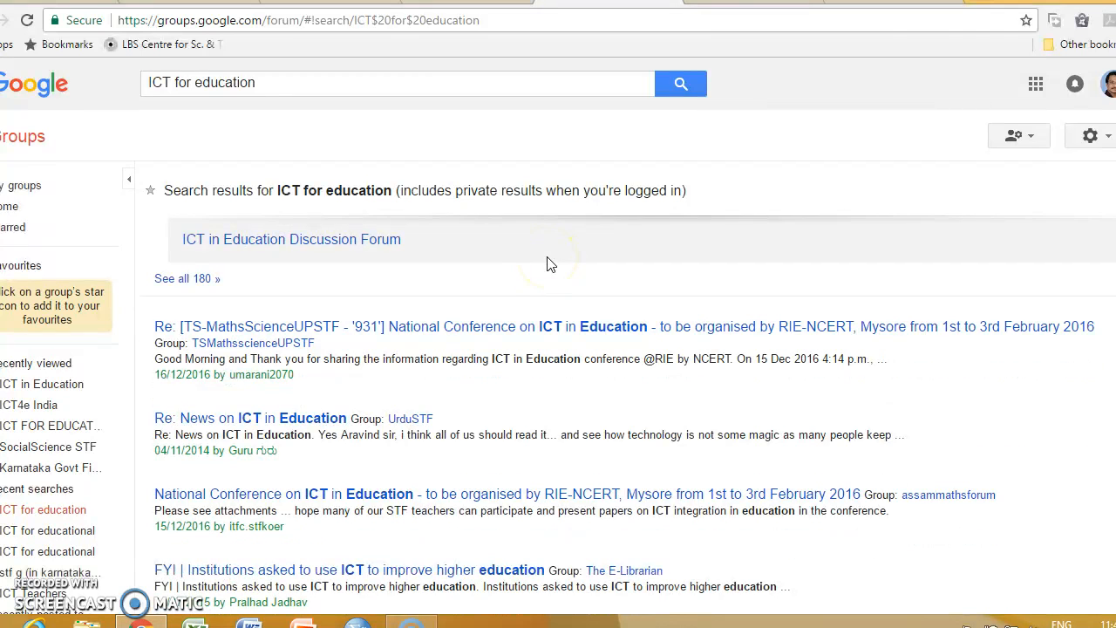
scroll(down, 3)
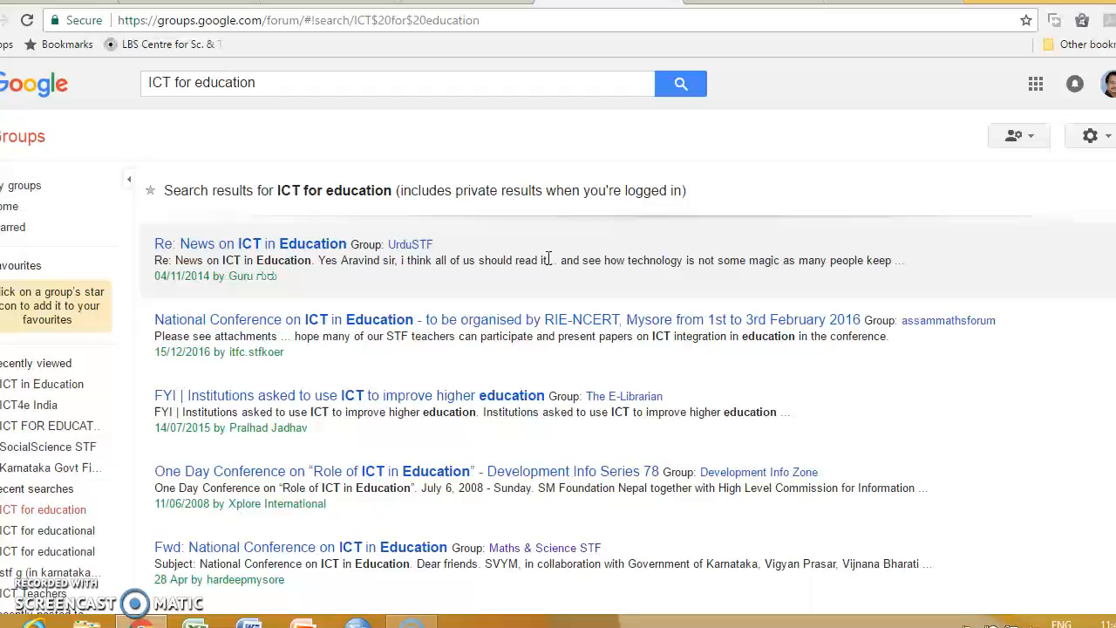
scroll(down, 3)
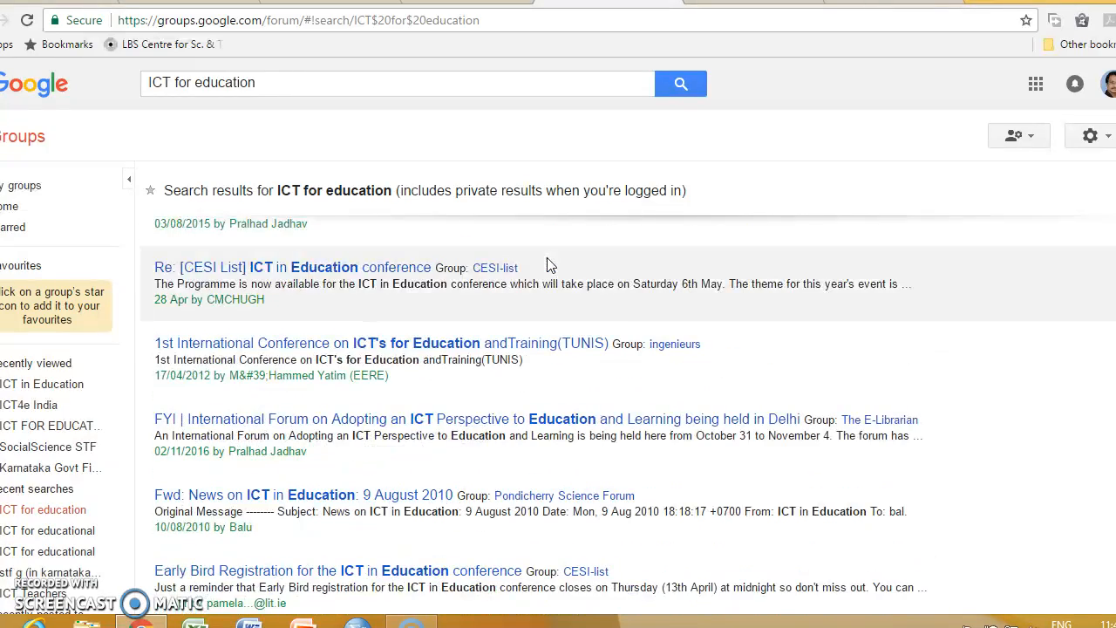
scroll(down, 3)
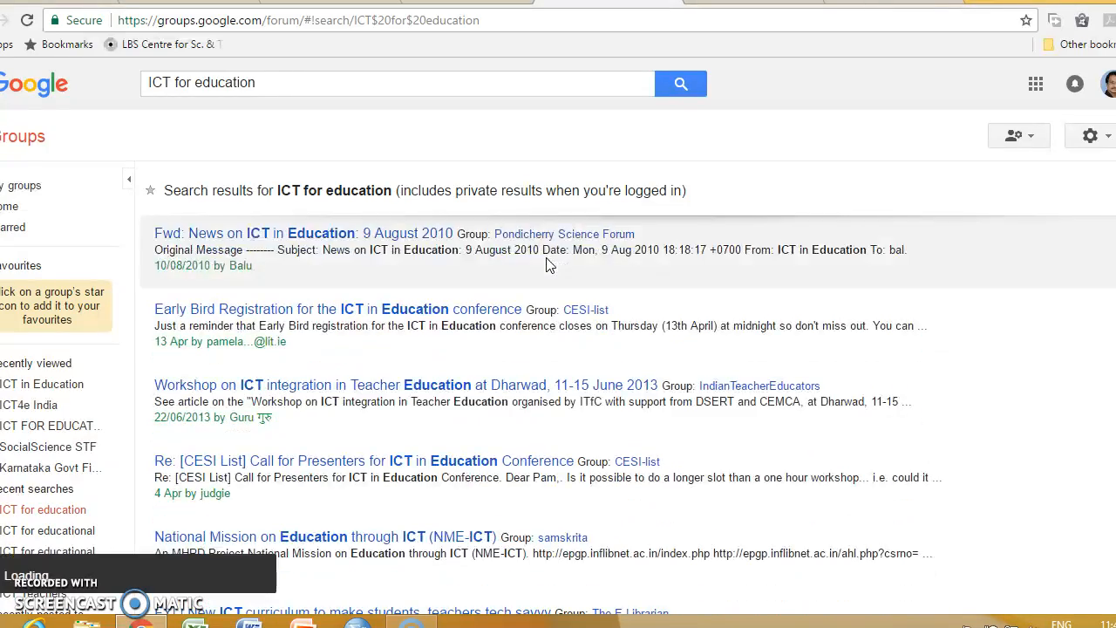
scroll(down, 3)
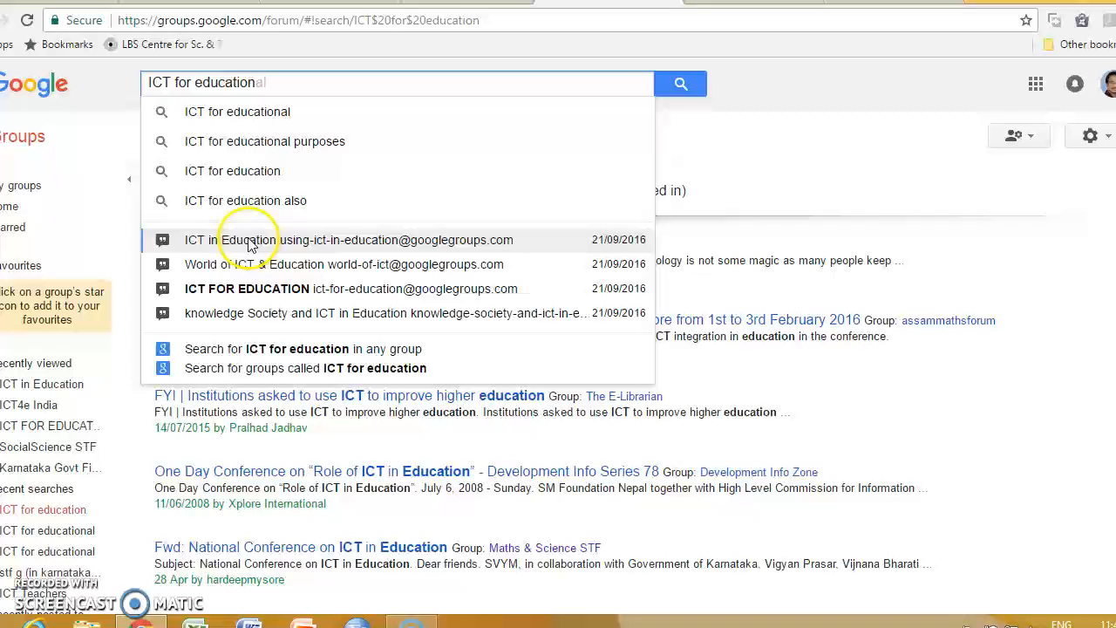
mouse_move(318, 240)
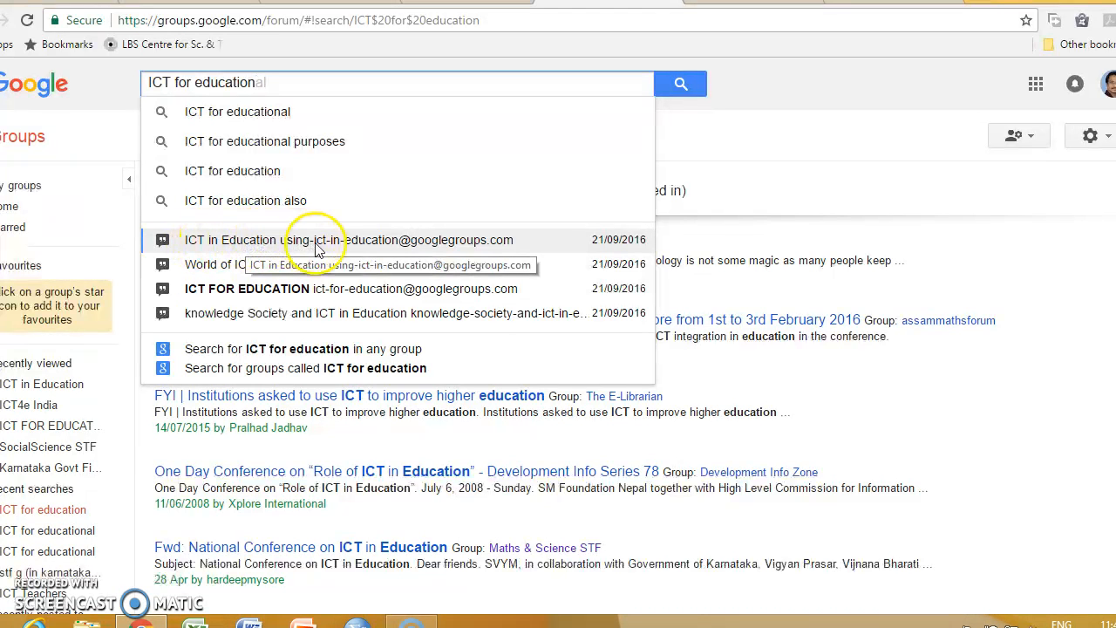
mouse_move(405, 252)
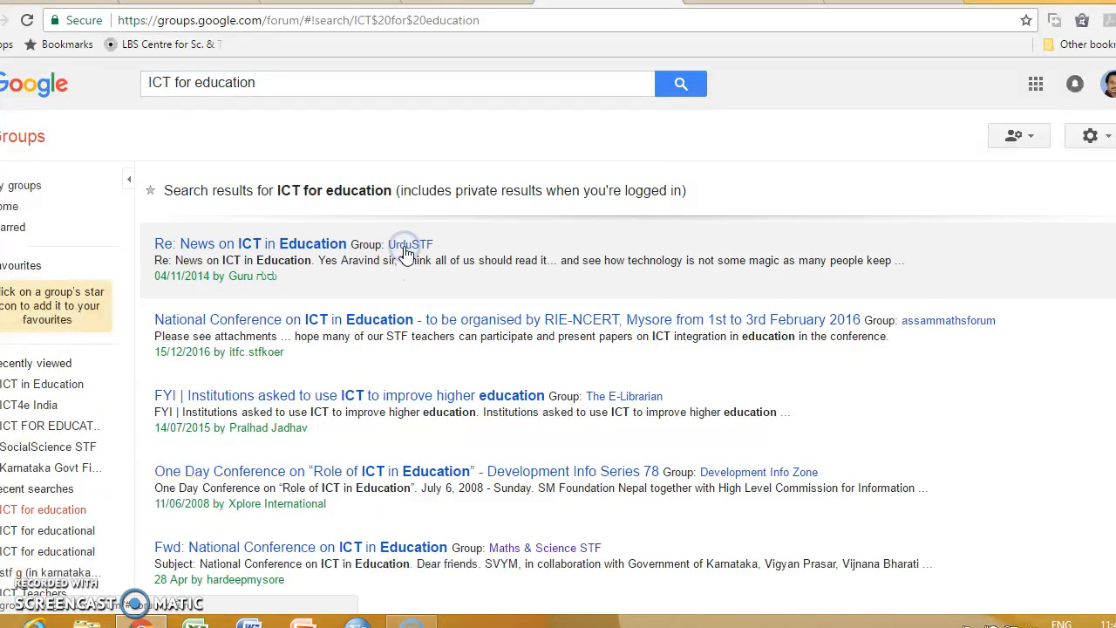
Open the ICT in Education group and bring up its Contact owner message form
click(250, 244)
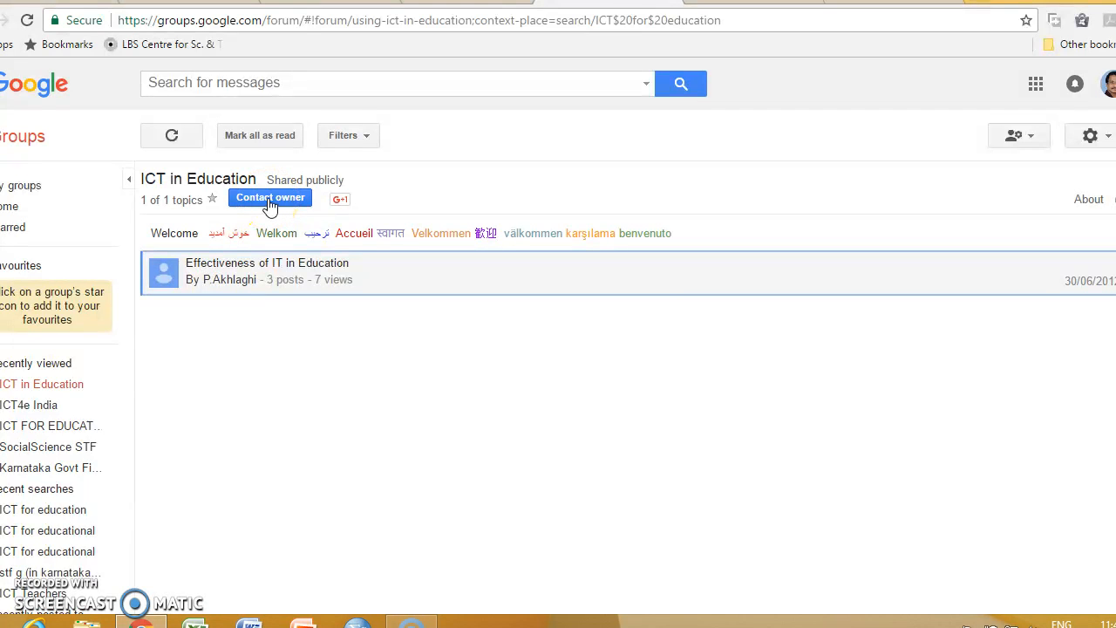
click(270, 197)
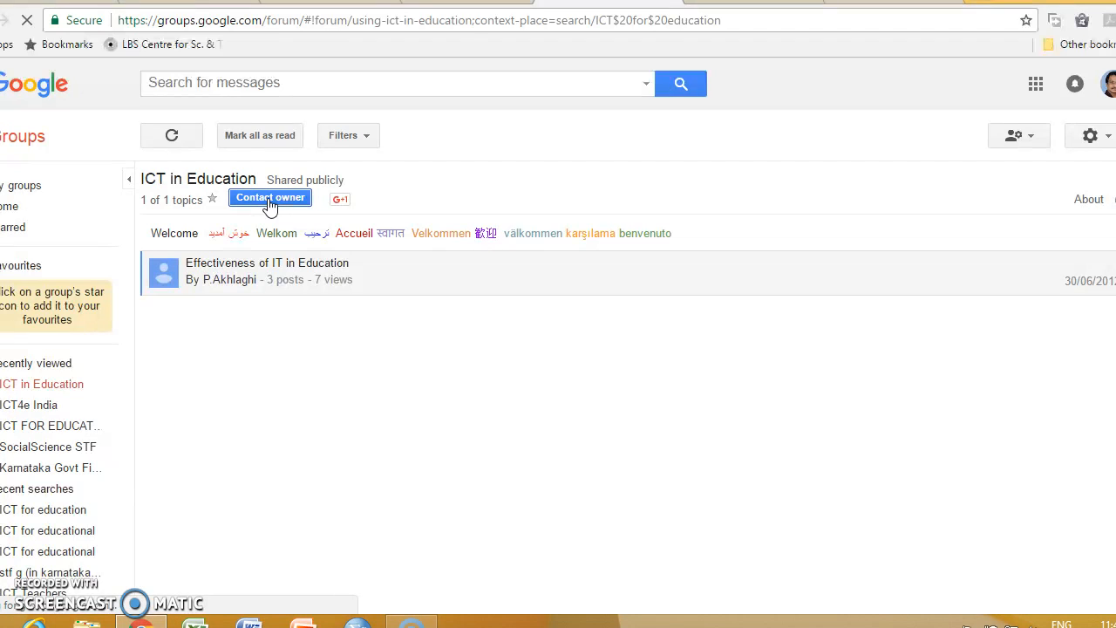
click(269, 197)
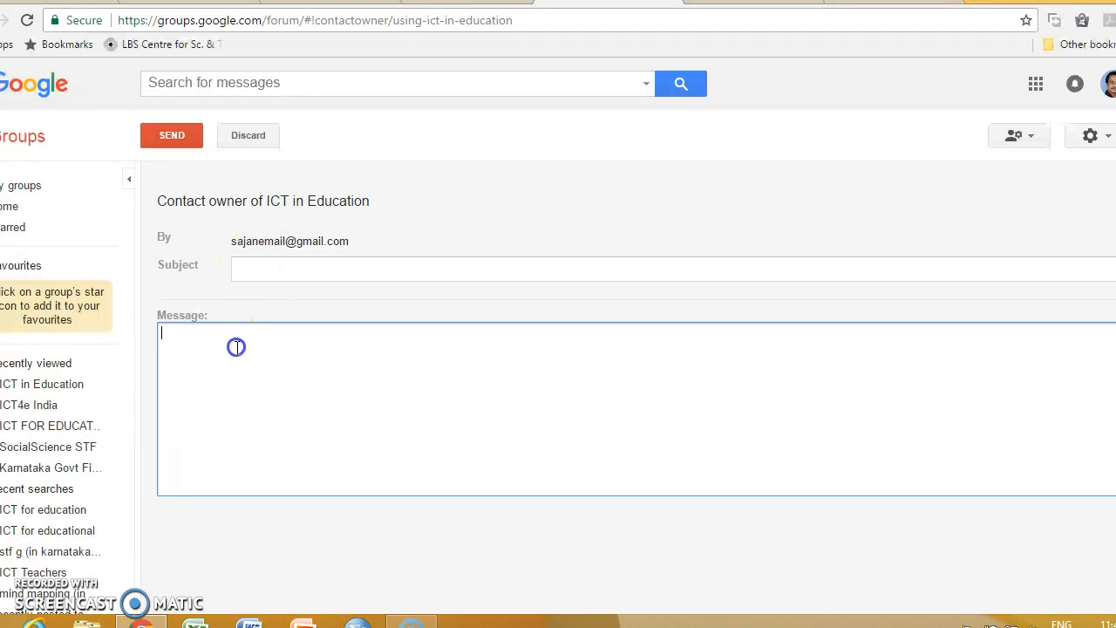
mouse_move(212, 288)
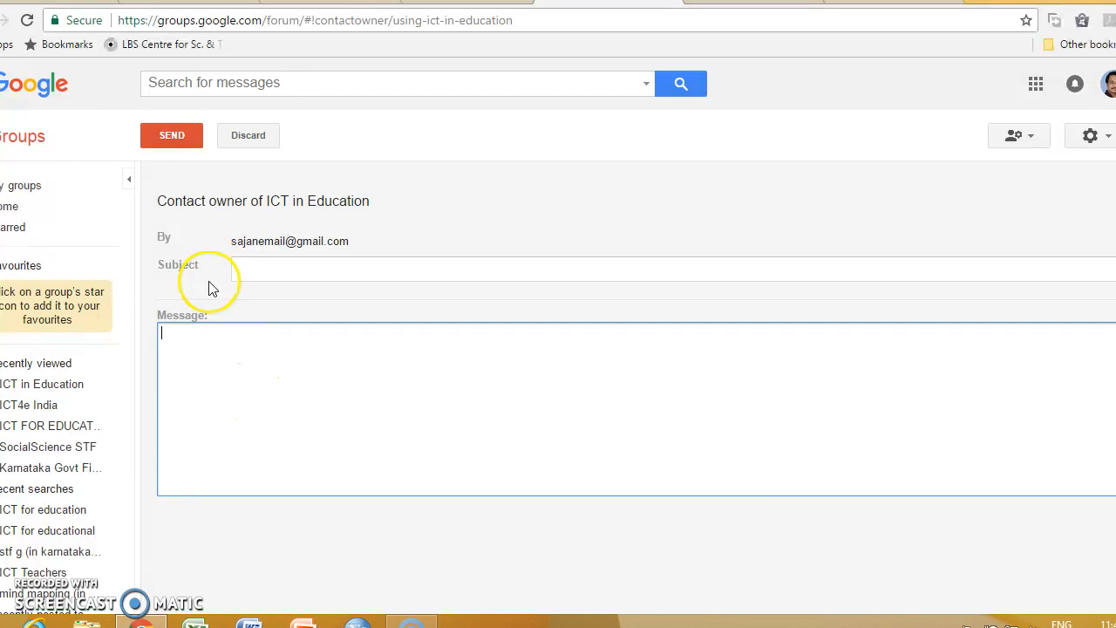
mouse_move(171, 140)
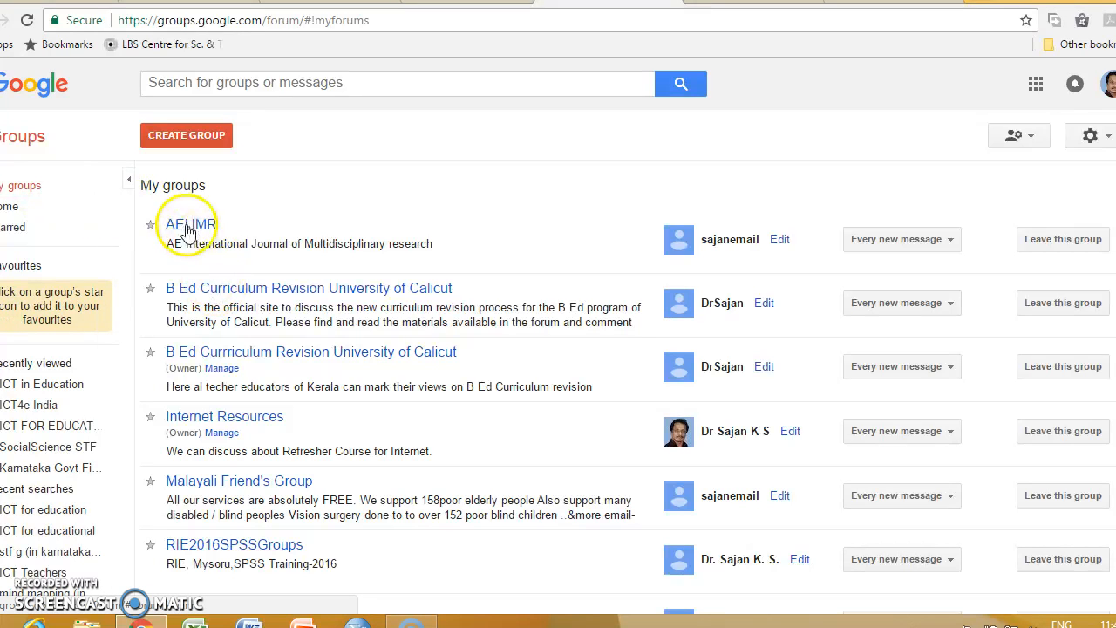
Open AEIJMR from My groups and scroll through its topic list
click(189, 224)
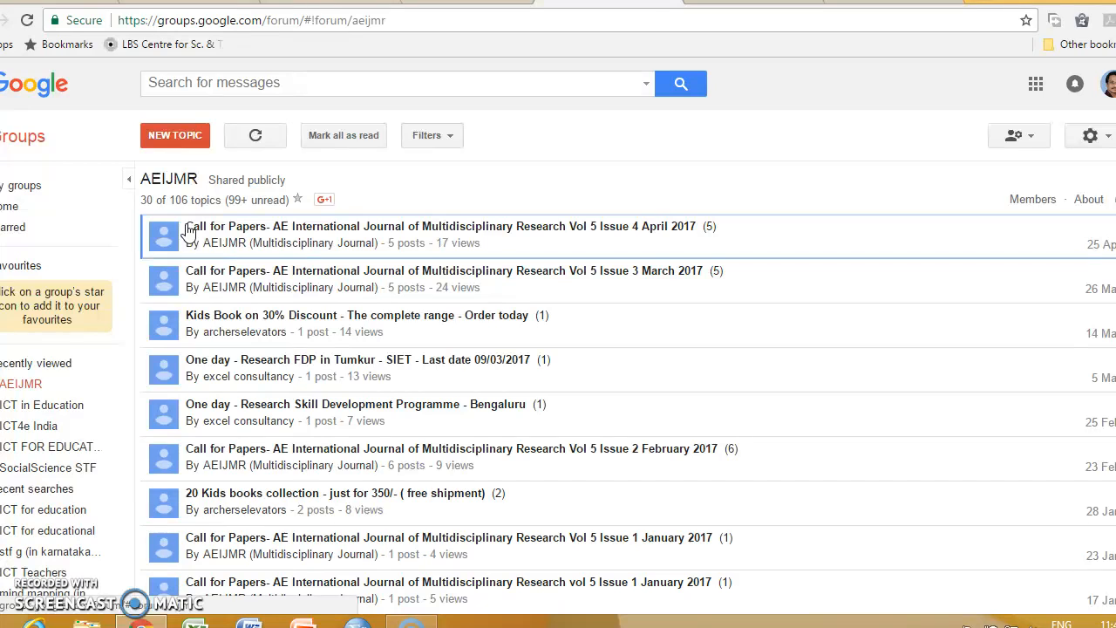
mouse_move(174, 135)
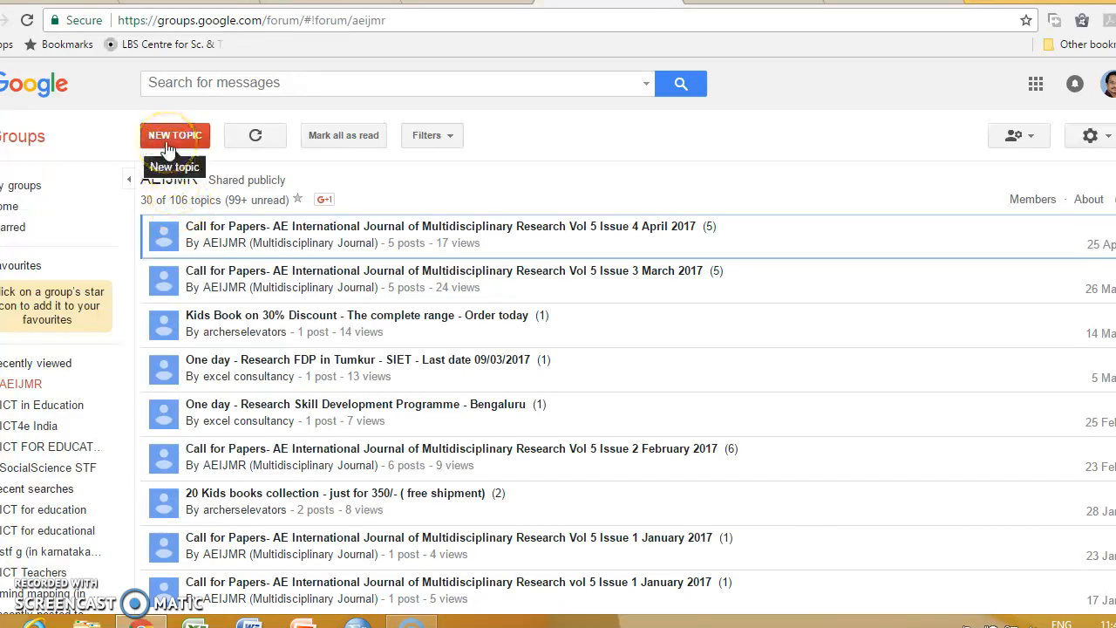
mouse_move(197, 279)
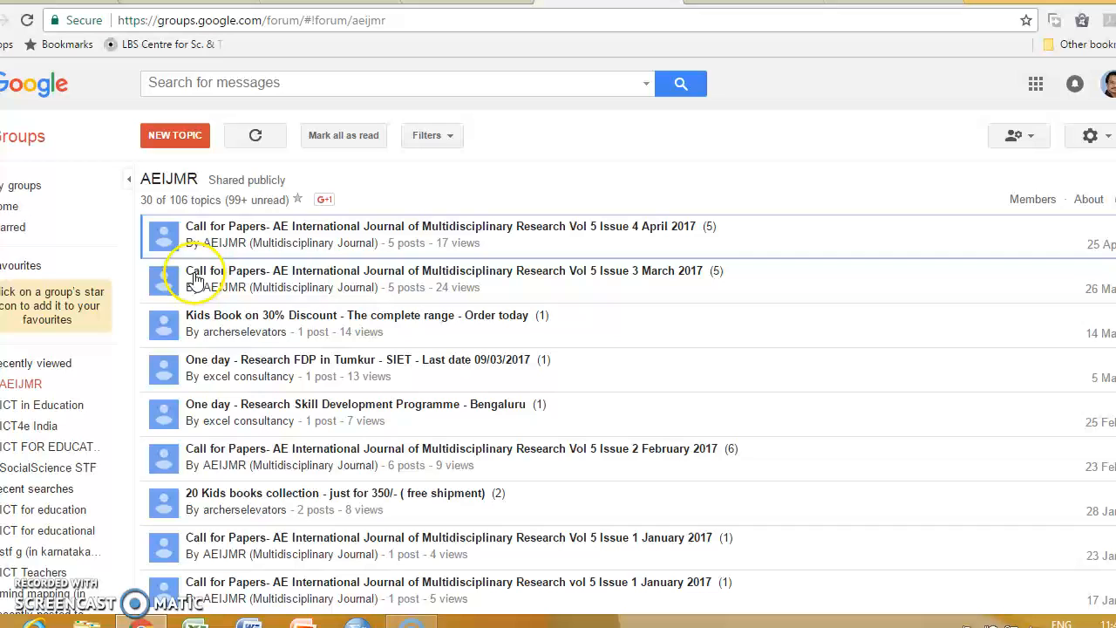
mouse_move(239, 366)
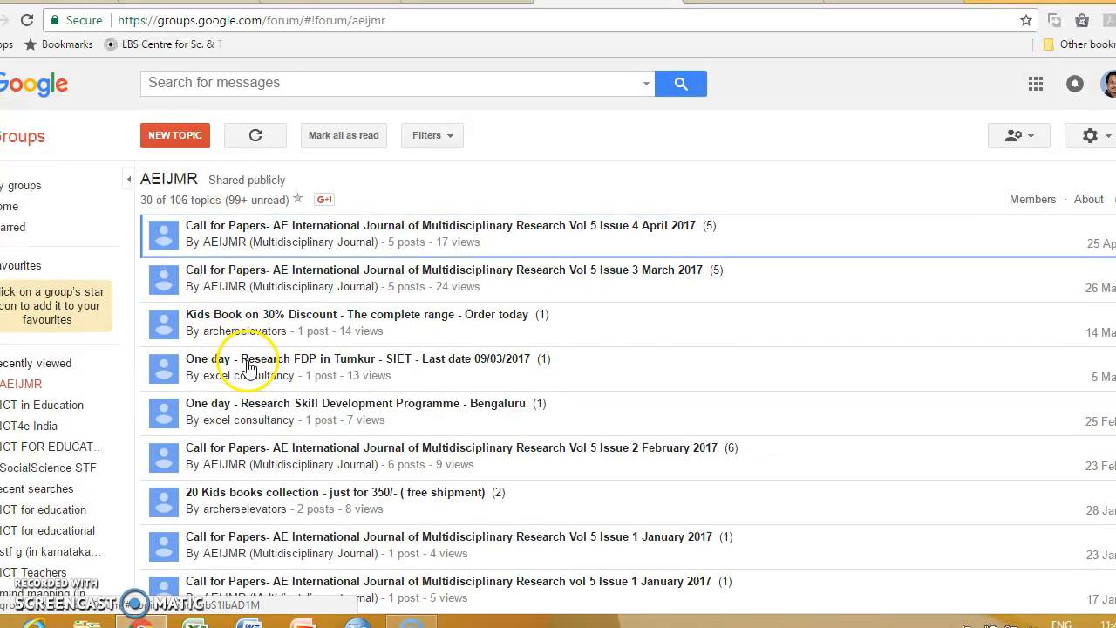
scroll(down, 3)
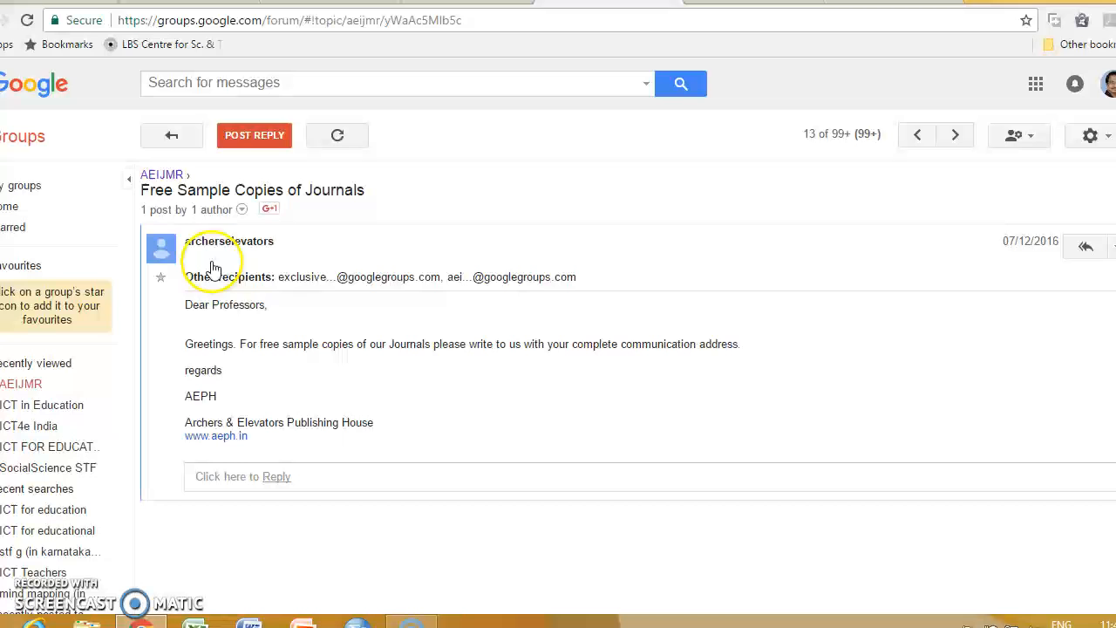
mouse_move(202, 356)
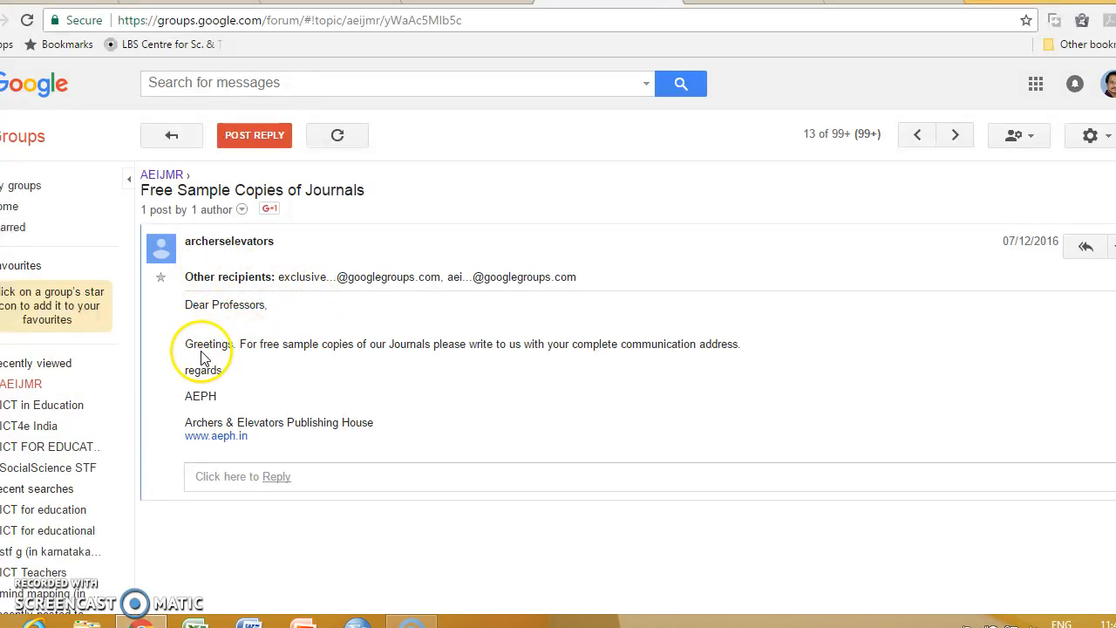
mouse_move(277, 476)
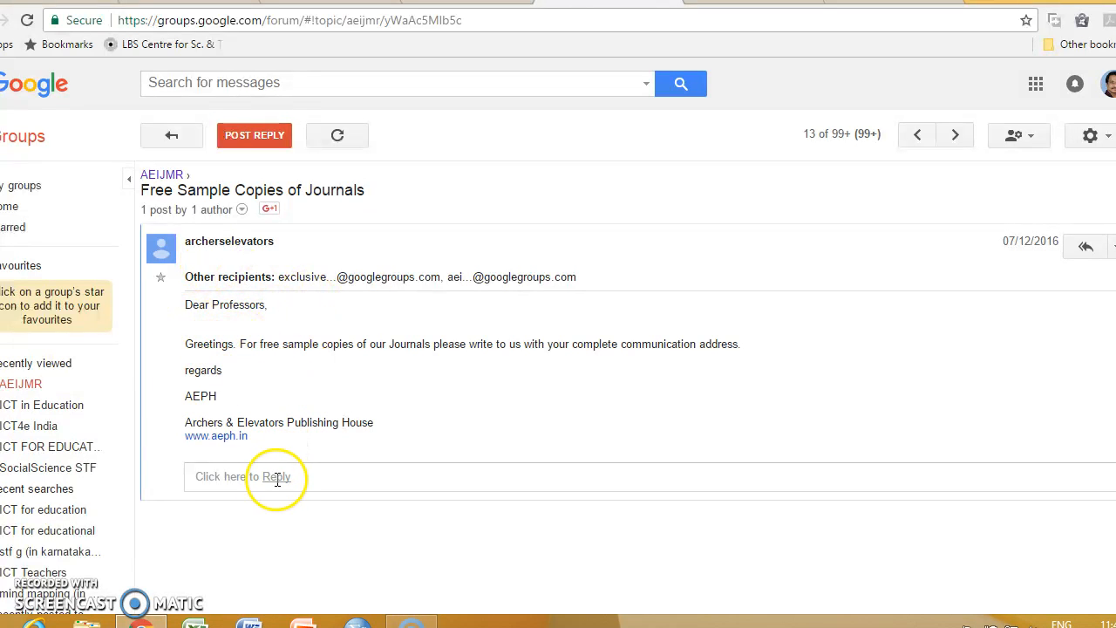
mouse_move(279, 453)
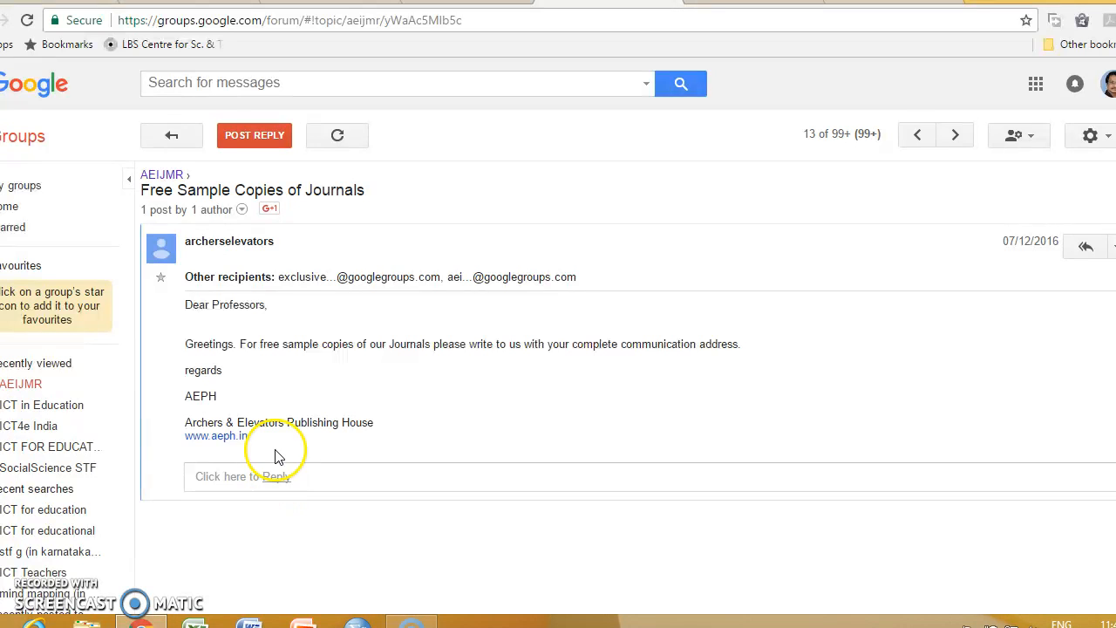
Open the reply editor on the Free Sample Copies of Journals topic
click(261, 476)
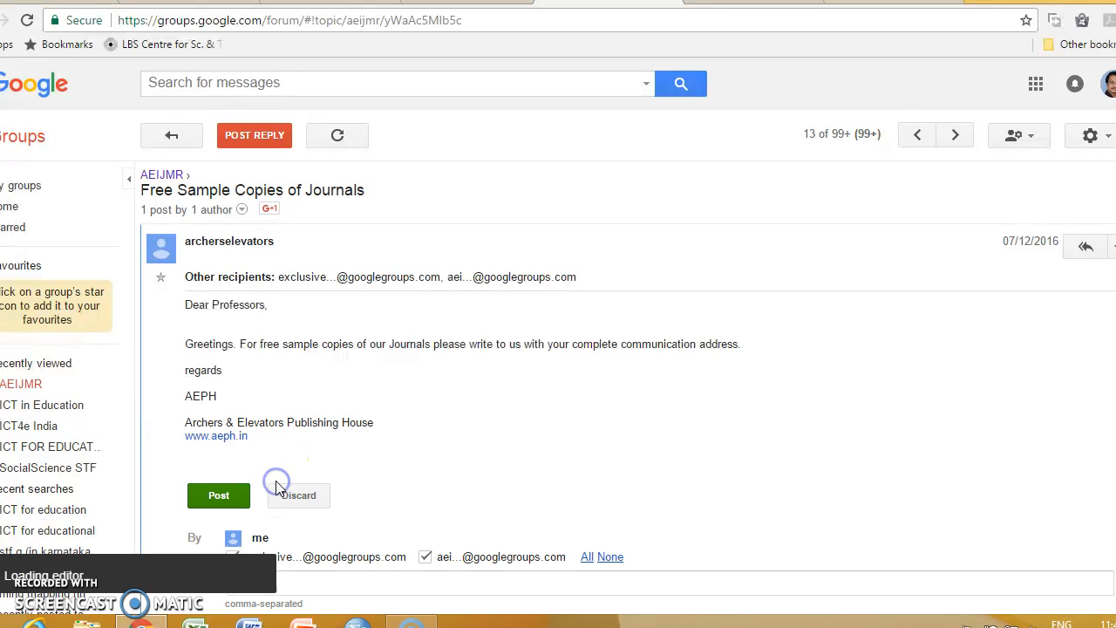
Write and post the reply 'Its a good idea Thank you' on the AEIJMR topic
scroll(down, 3)
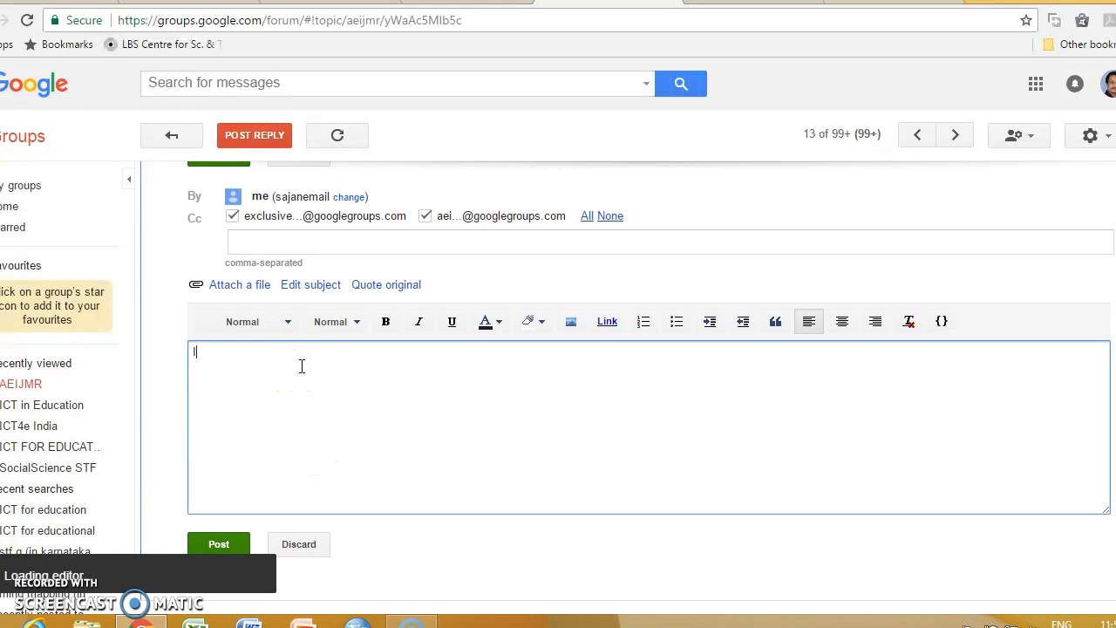
text(Its a g)
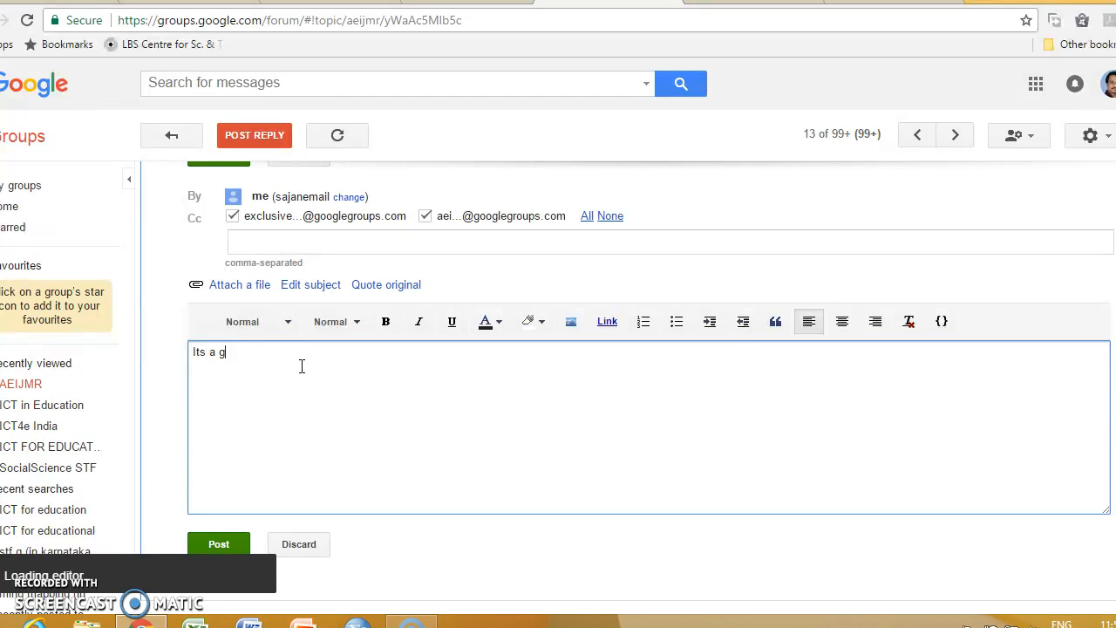
text(ood idea)
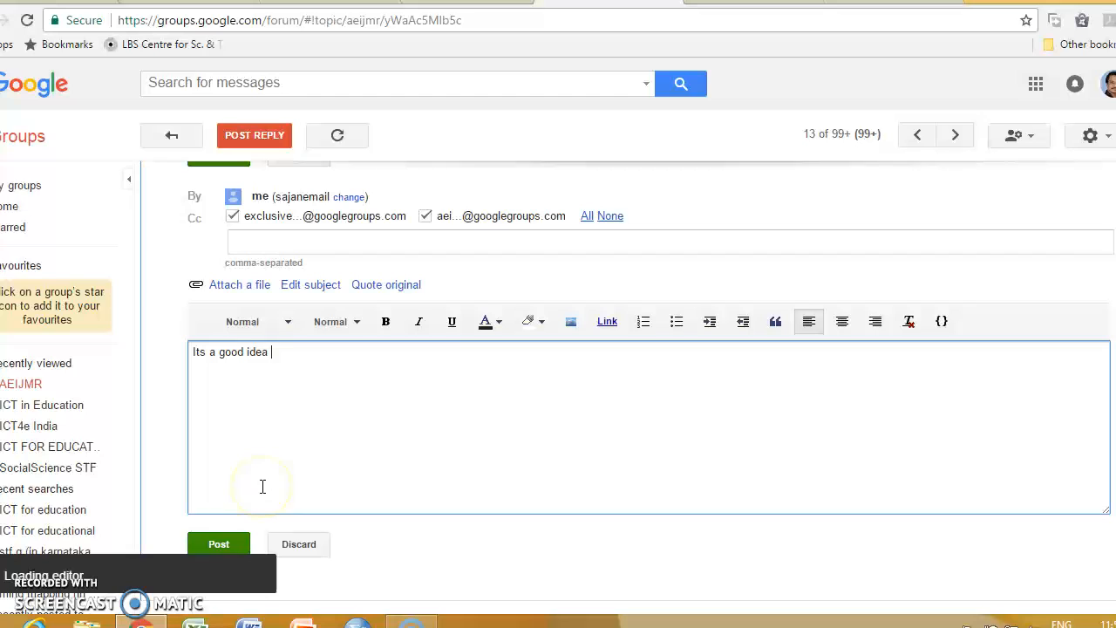
text(Thank you)
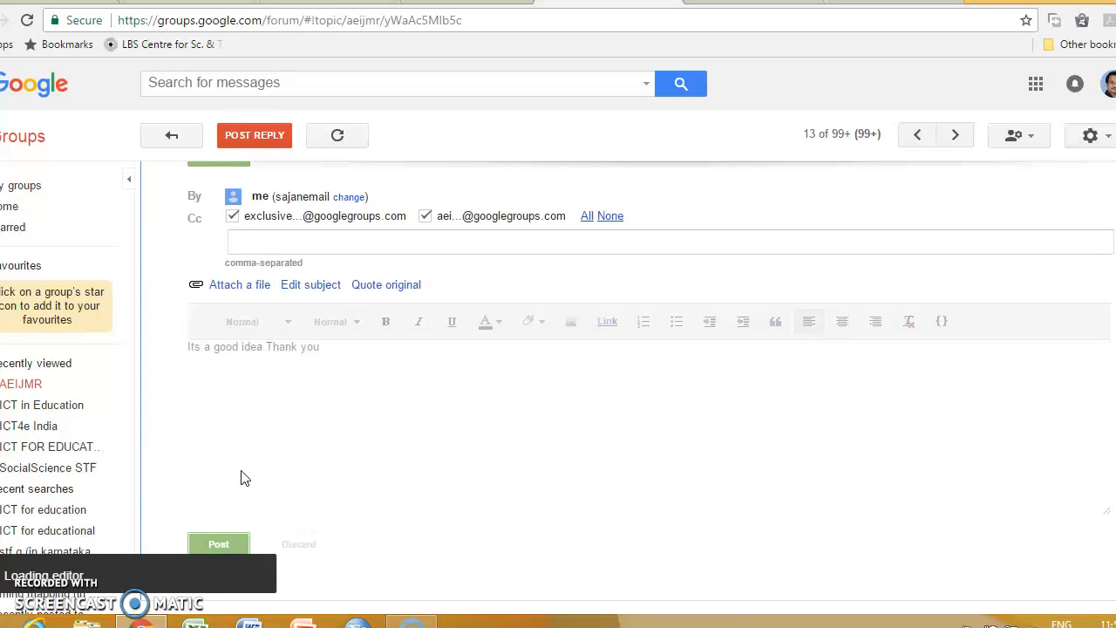
scroll(up, 3)
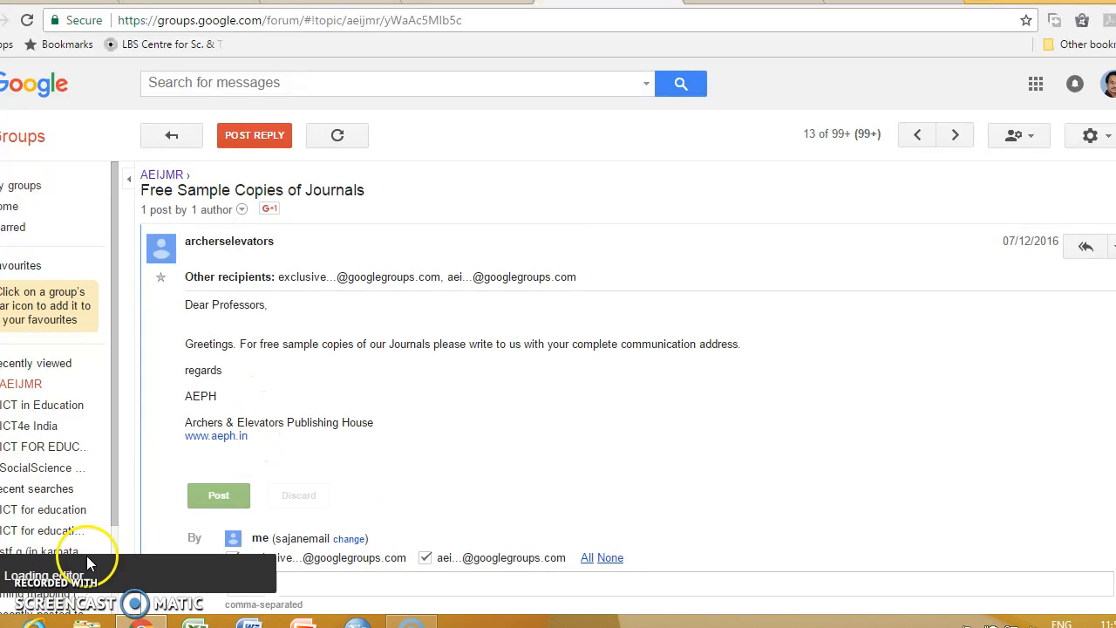